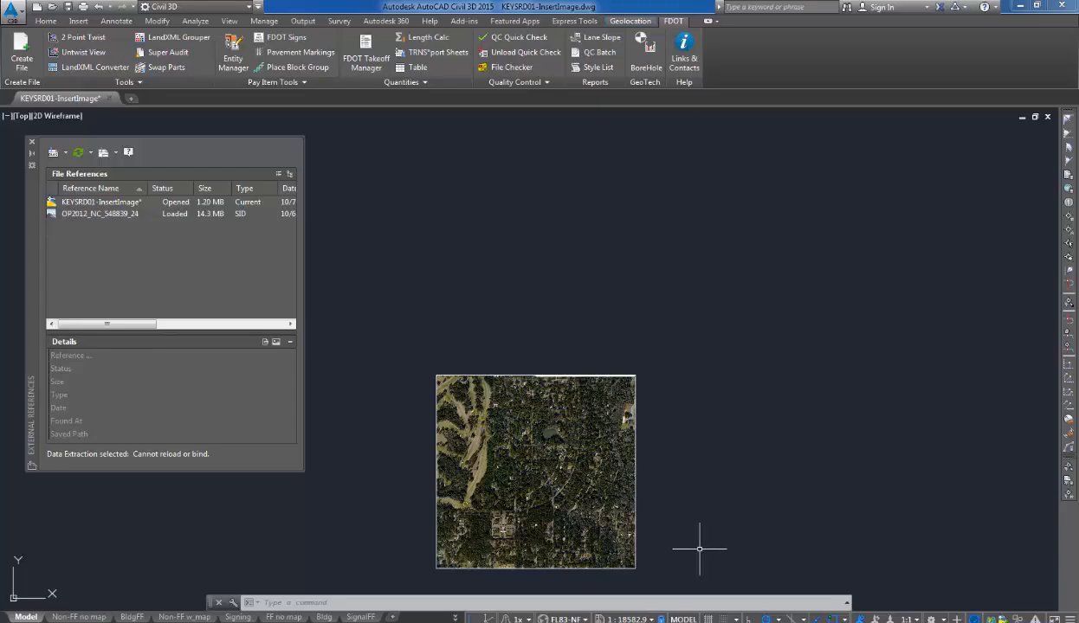
mouse_move(696, 544)
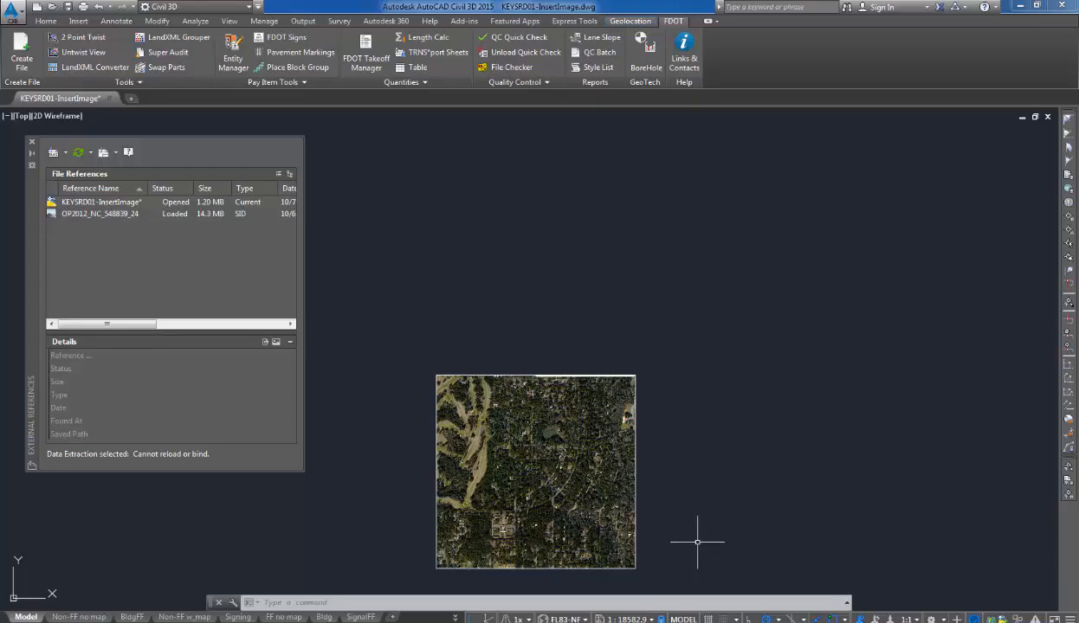
mouse_move(568, 618)
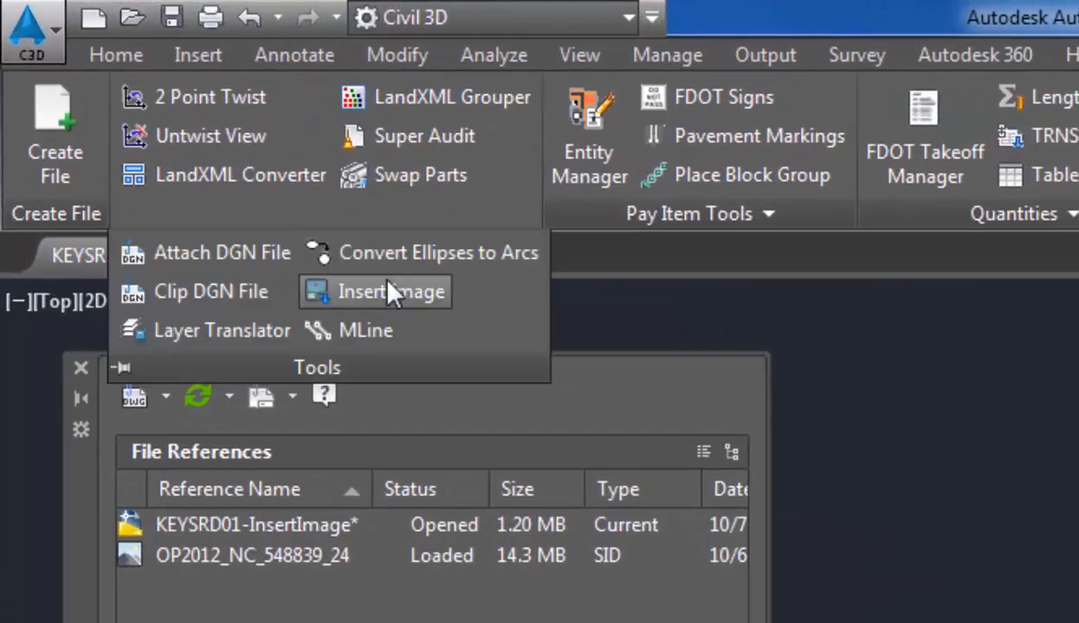
- Start Insert Image from the FDOT Tools panel, browsing the roadway folder
click(391, 291)
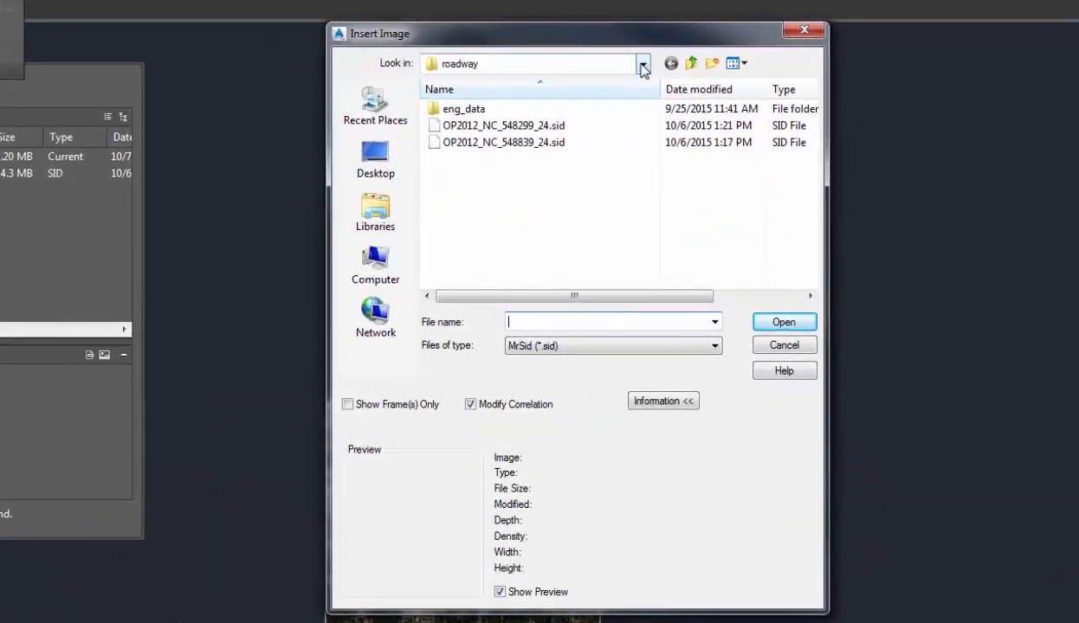
- Select OP2012_NC_548299_24.sid in the roadway folder with the MrSid (*.sid) filter kept
click(502, 124)
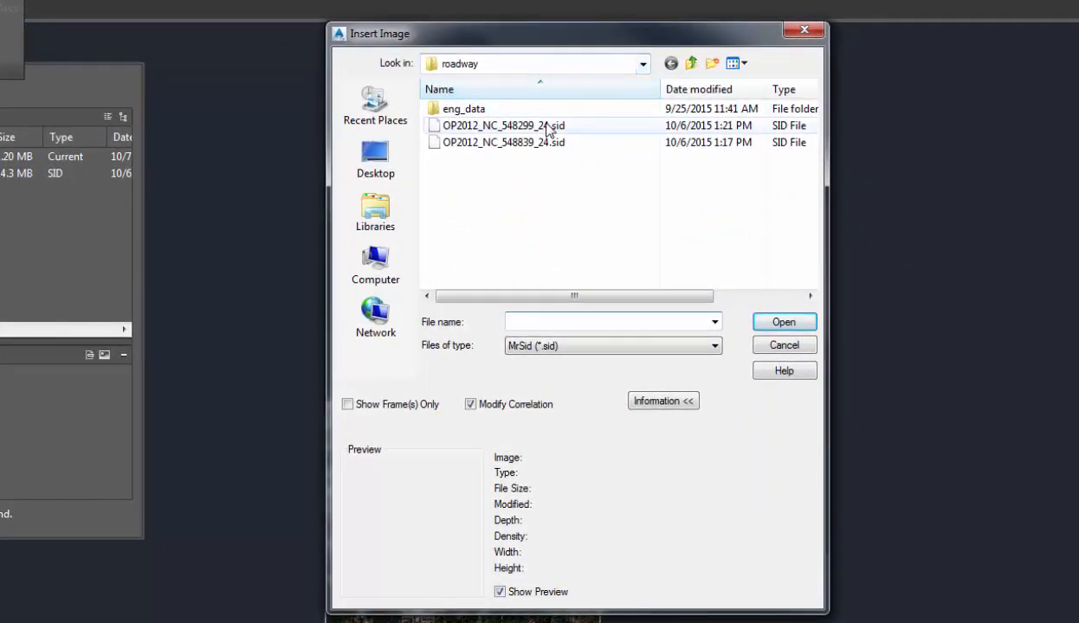
mouse_move(535, 128)
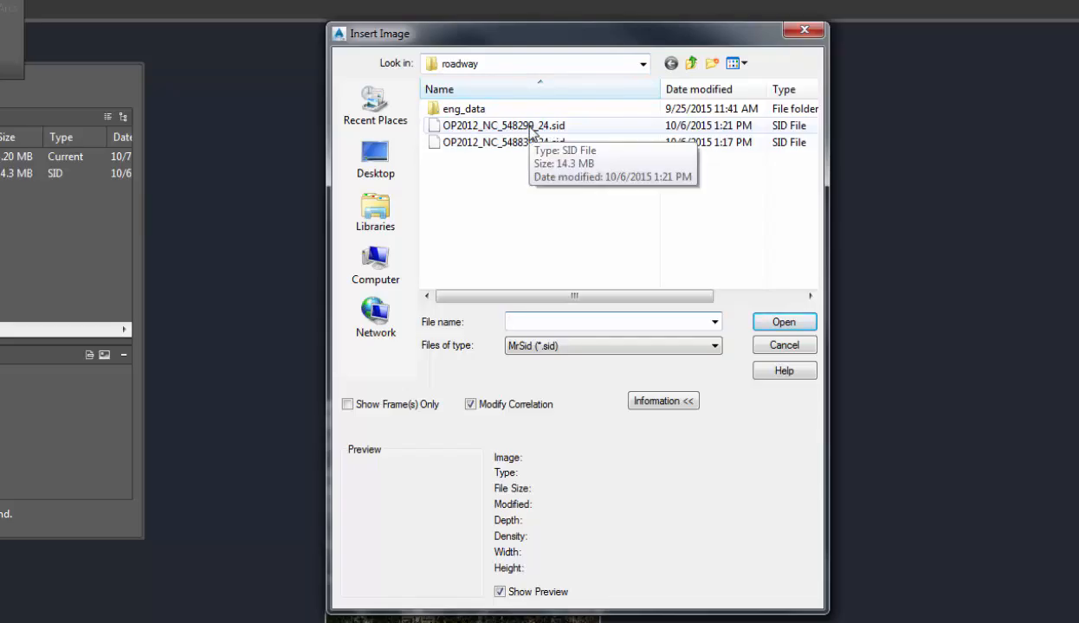
mouse_move(503, 343)
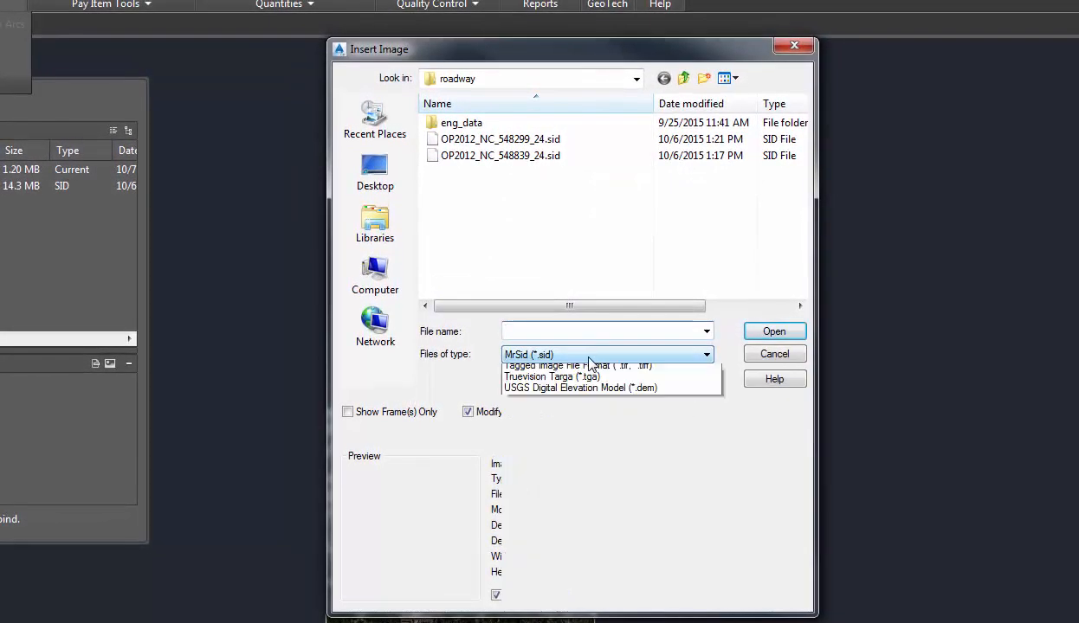
click(707, 353)
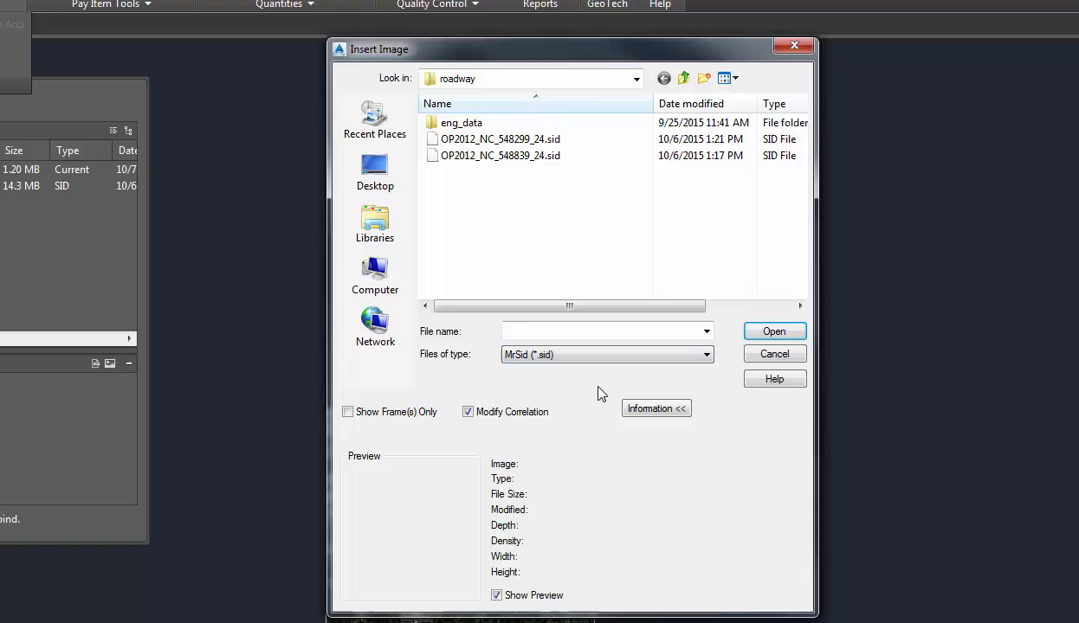
click(499, 139)
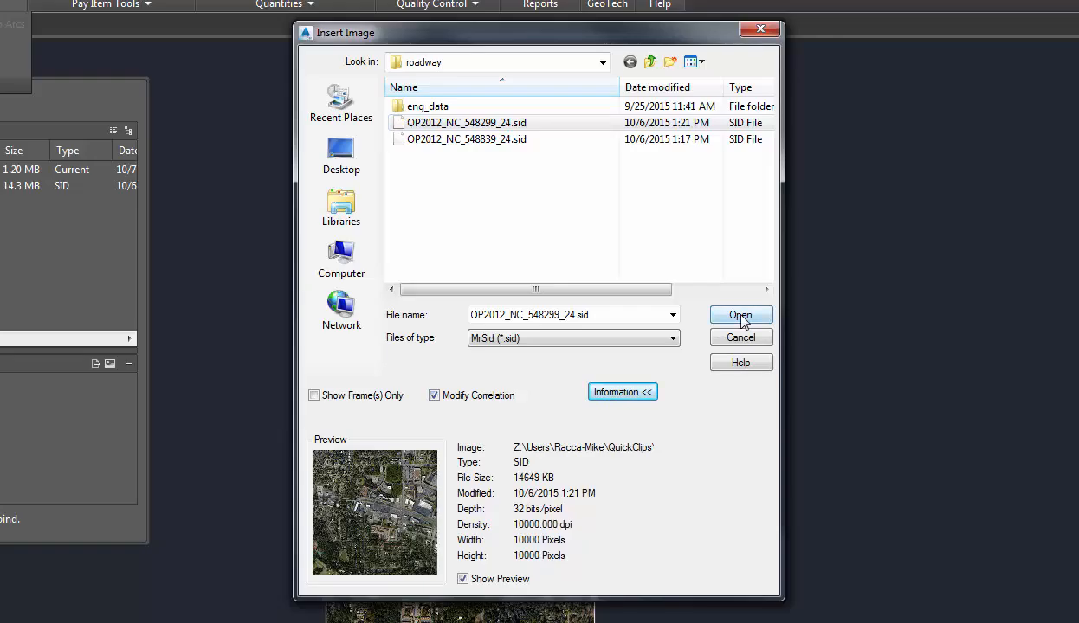
- Insert OP2012_NC_548299_24.sid using its World File correlation values
click(739, 315)
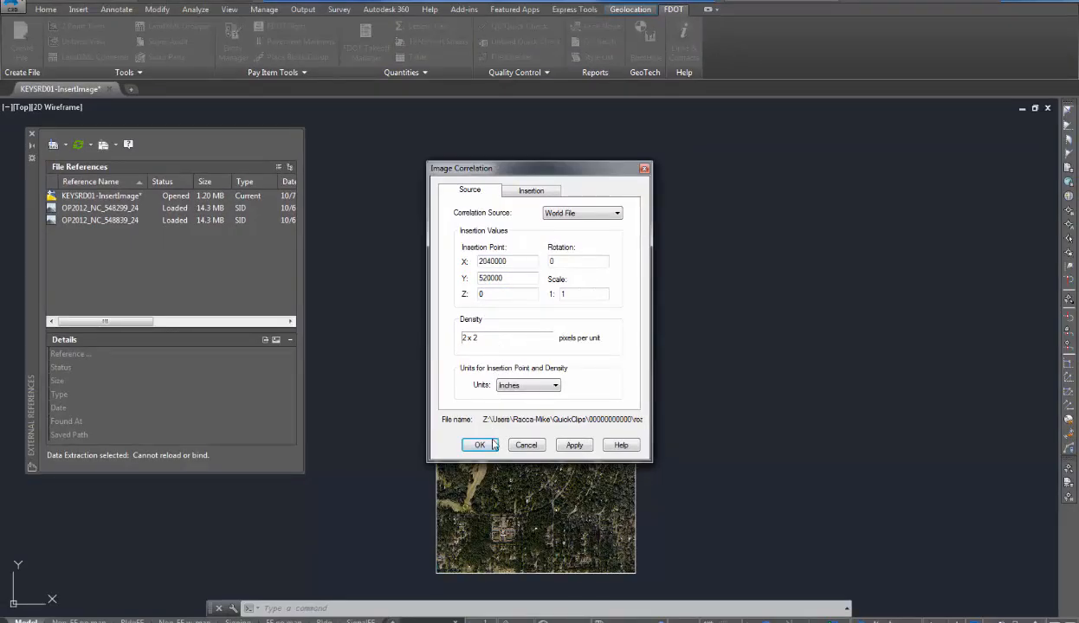
click(478, 445)
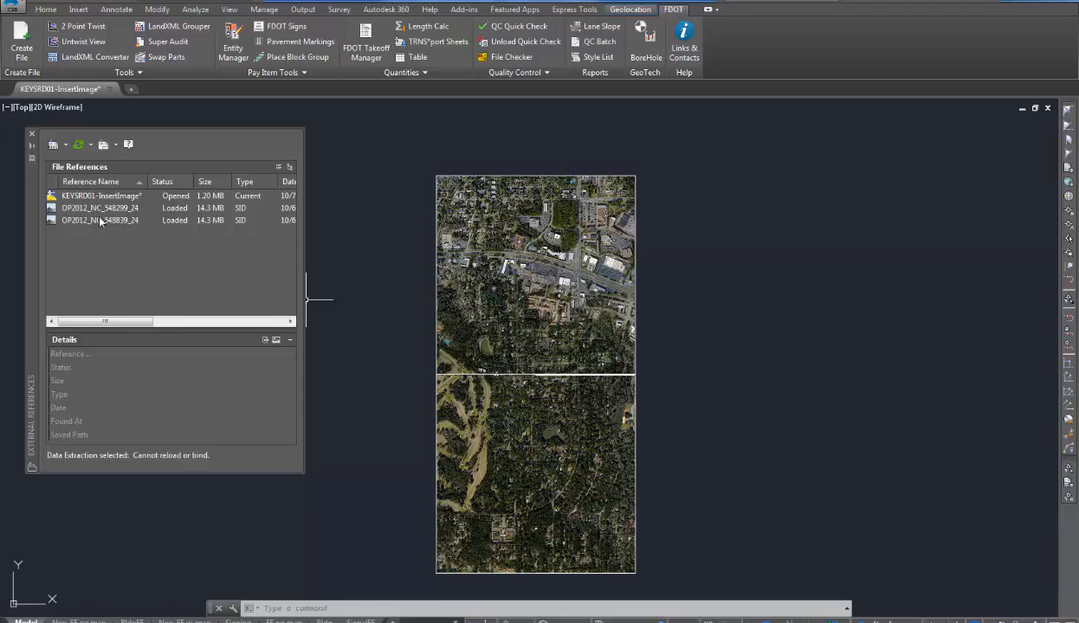
- Show the reference options for OP2012_NC_548299_24 in the External References palette
click(99, 208)
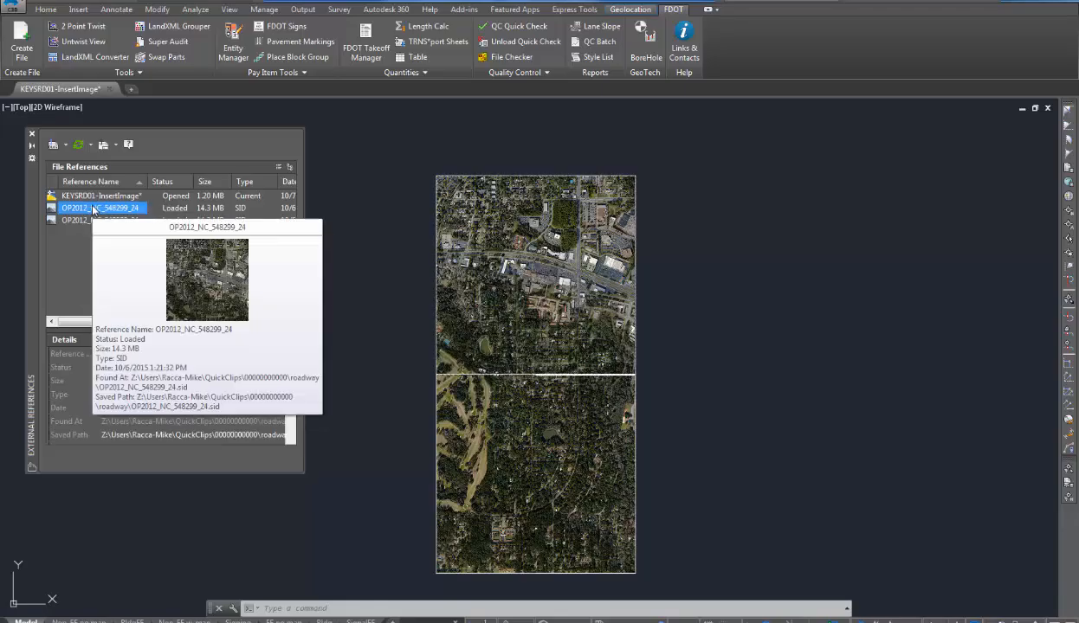
right_click(104, 208)
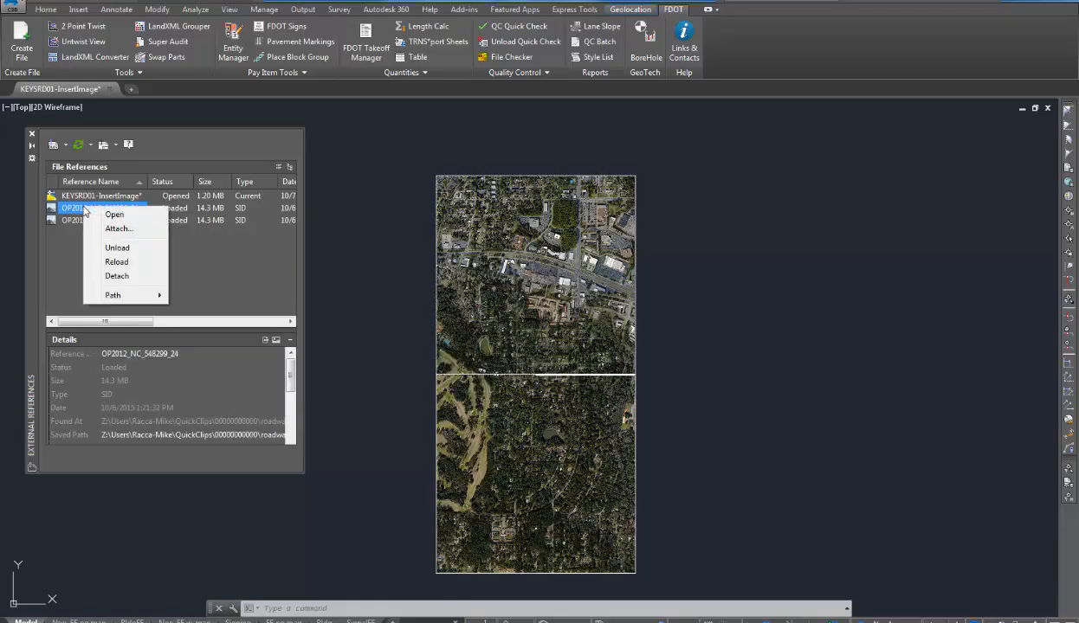
mouse_move(118, 247)
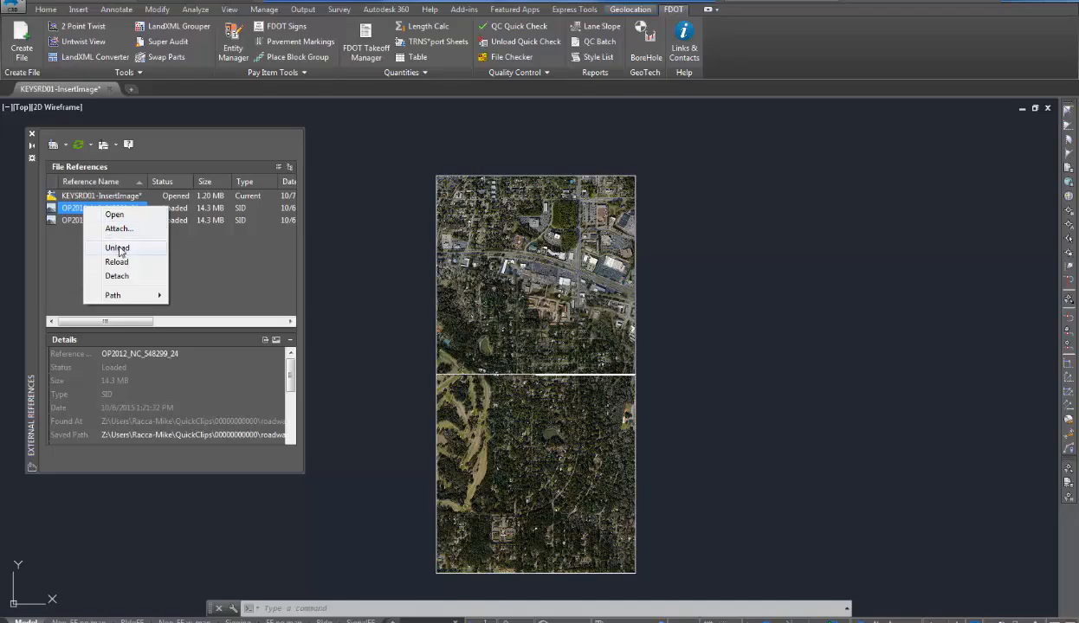
mouse_move(121, 276)
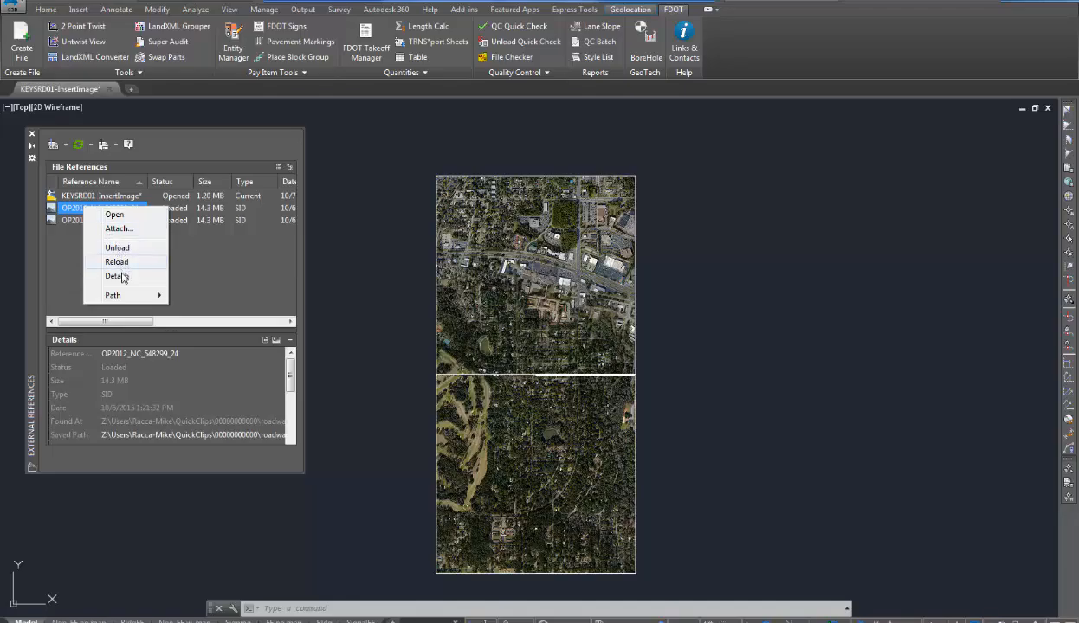